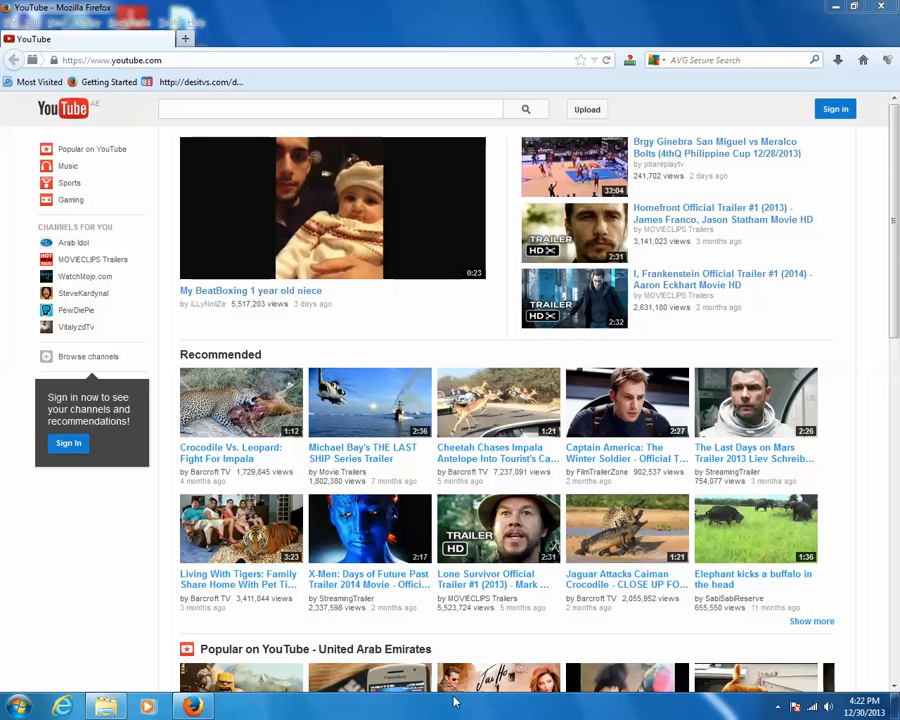
{"action": "mouse_move", "coordinate": [213, 369]}
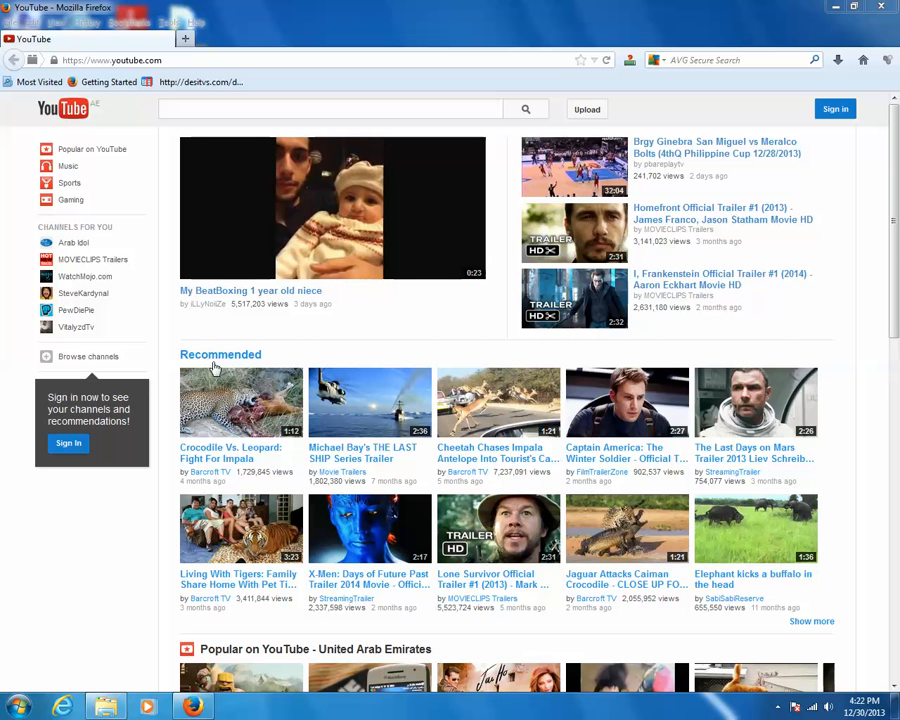
{"action": "mouse_move", "coordinate": [330, 275]}
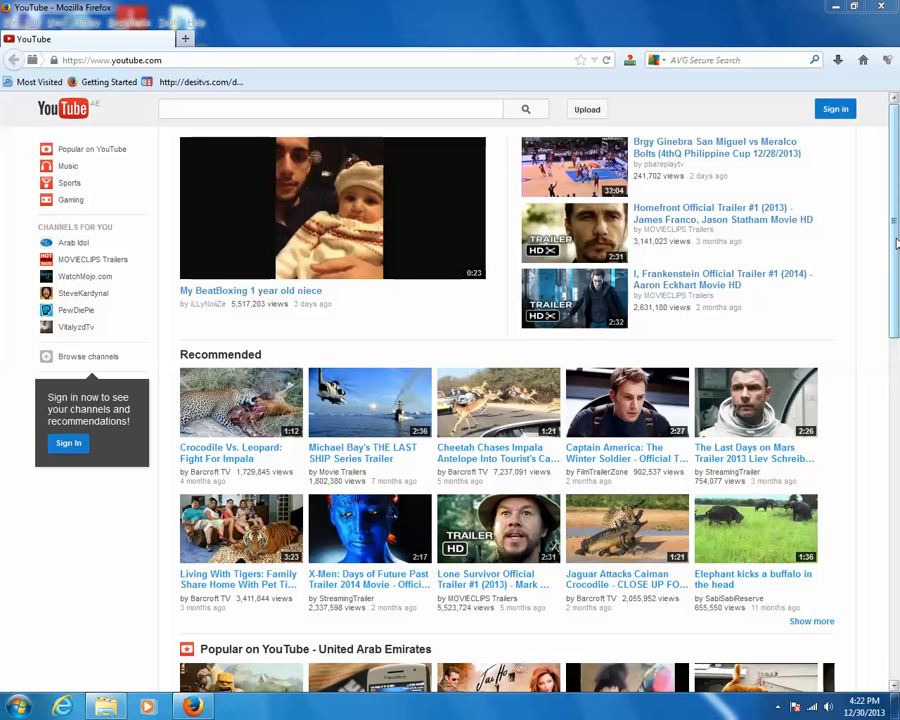
Open Firefox Options on the Privacy settings and view the individually stored cookies
{"action": "left_click", "coordinate": [330, 109]}
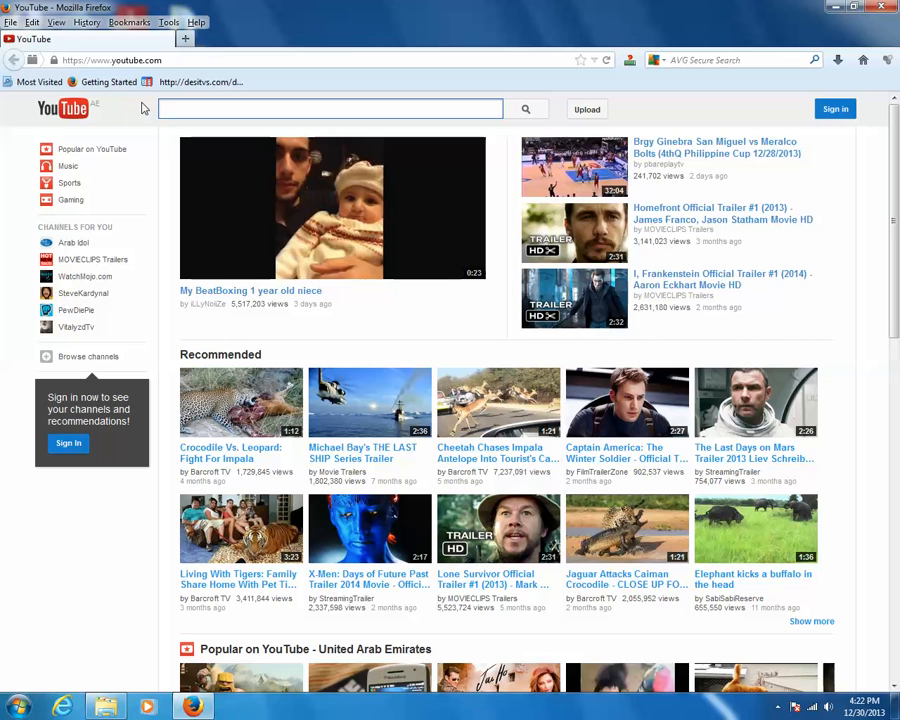
{"action": "left_click", "coordinate": [330, 109]}
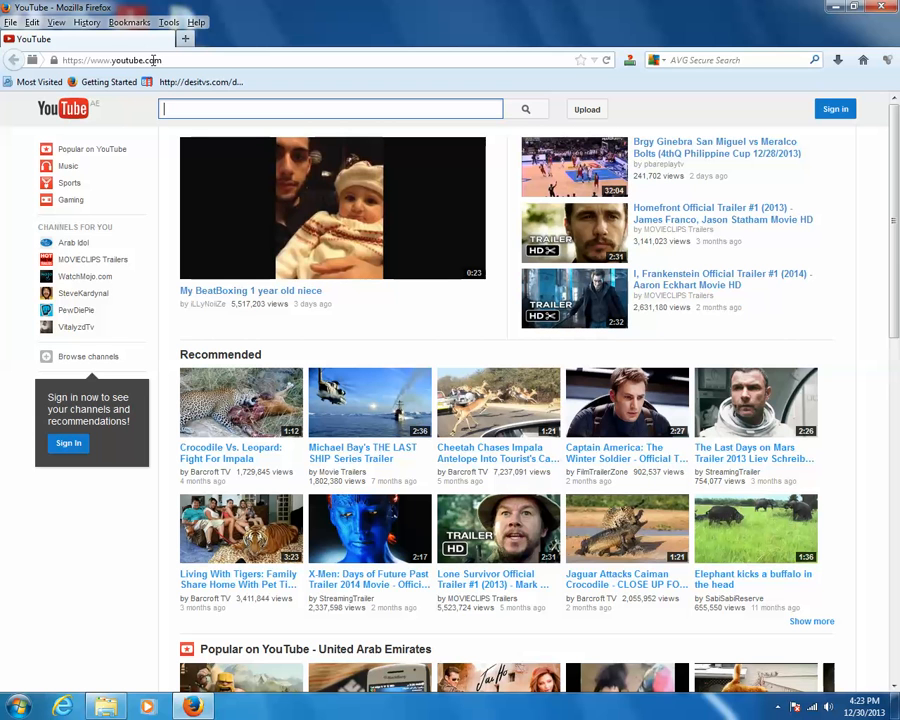
{"action": "mouse_move", "coordinate": [370, 186]}
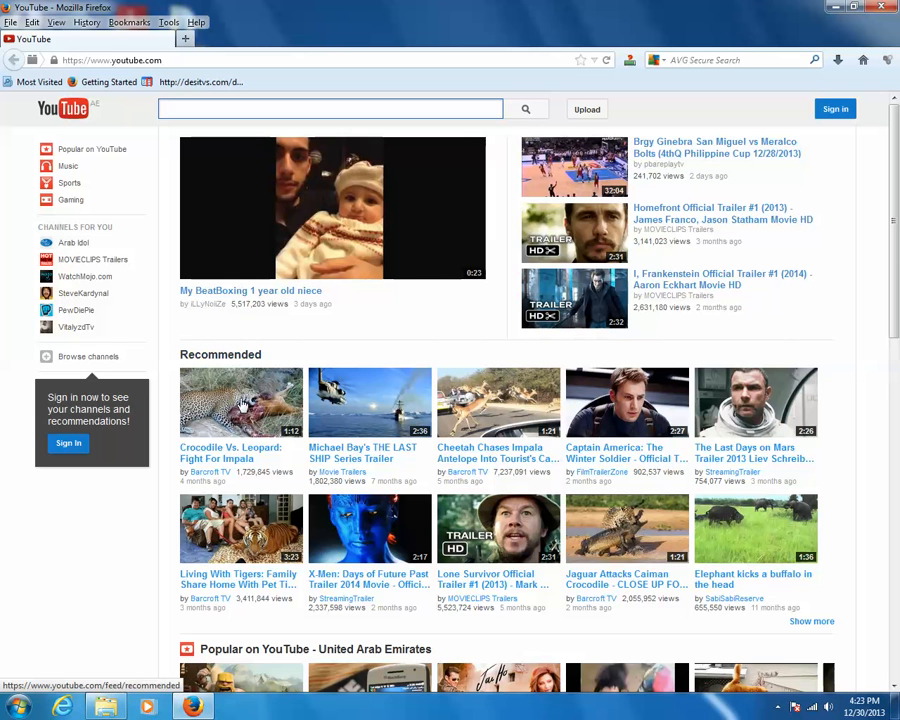
{"action": "mouse_move", "coordinate": [357, 418]}
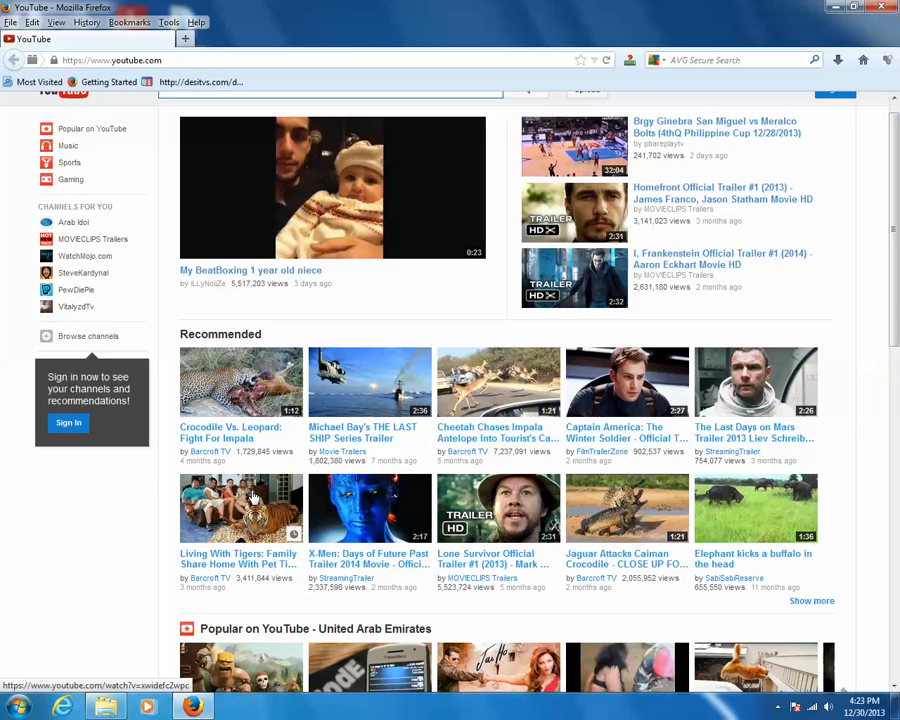
{"action": "mouse_move", "coordinate": [638, 505]}
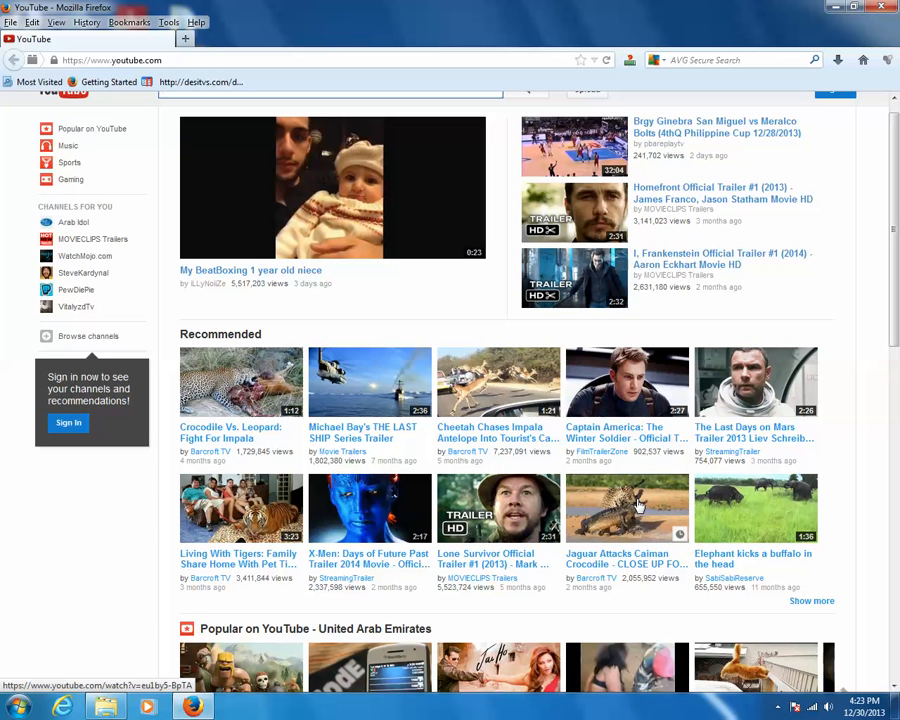
{"action": "mouse_move", "coordinate": [610, 503]}
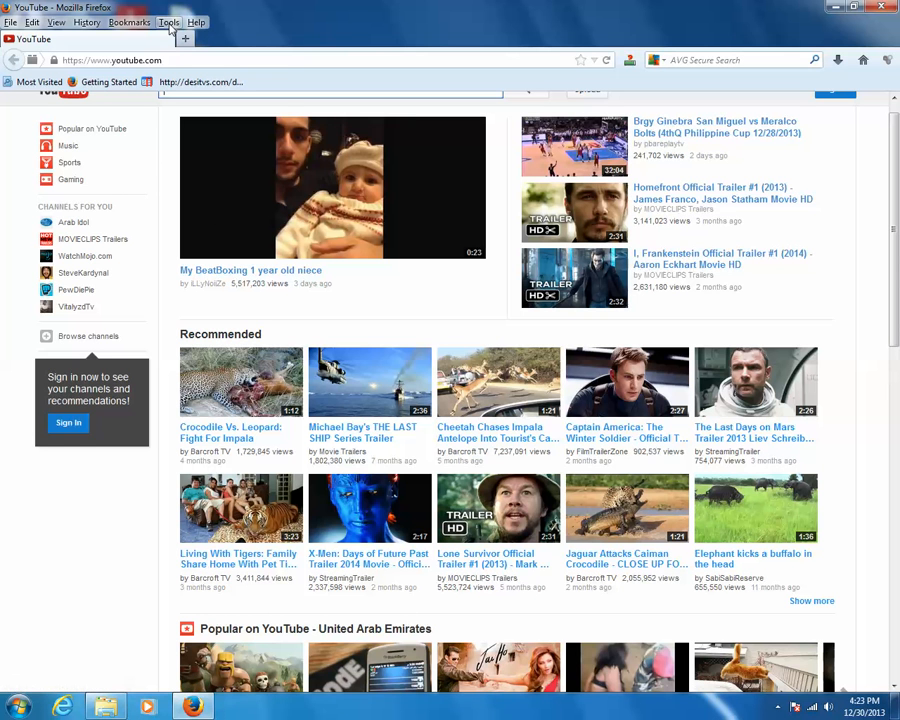
{"action": "left_click", "coordinate": [168, 22]}
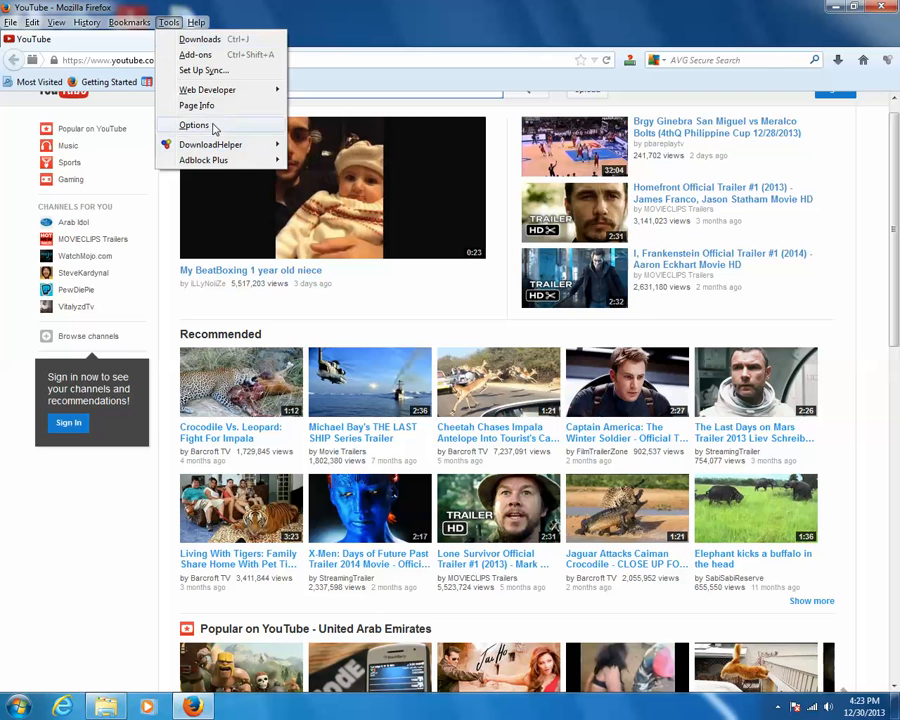
{"action": "left_click", "coordinate": [194, 125]}
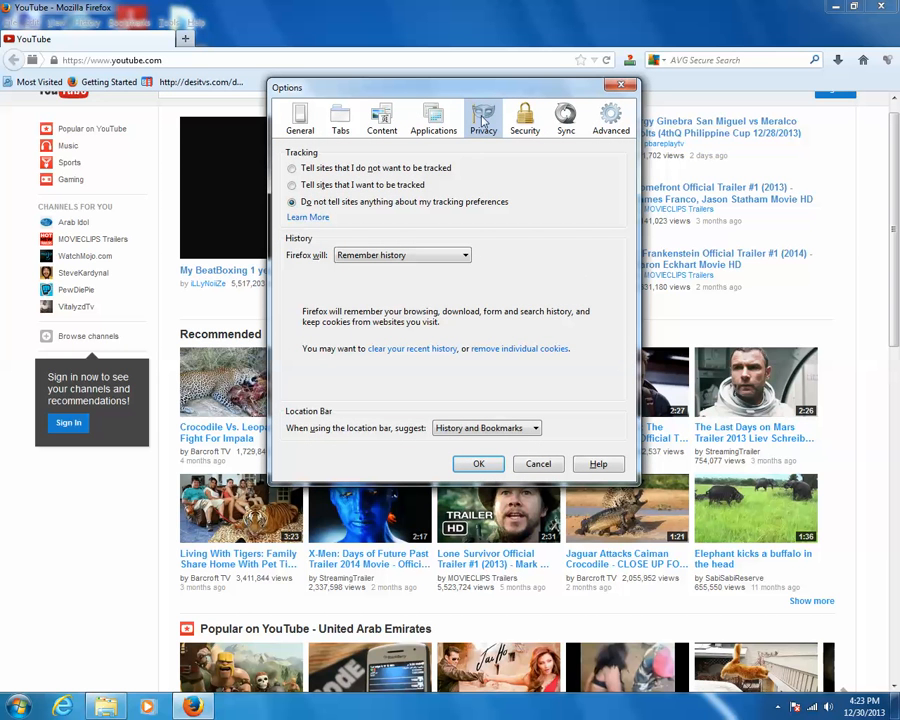
{"action": "mouse_move", "coordinate": [519, 285]}
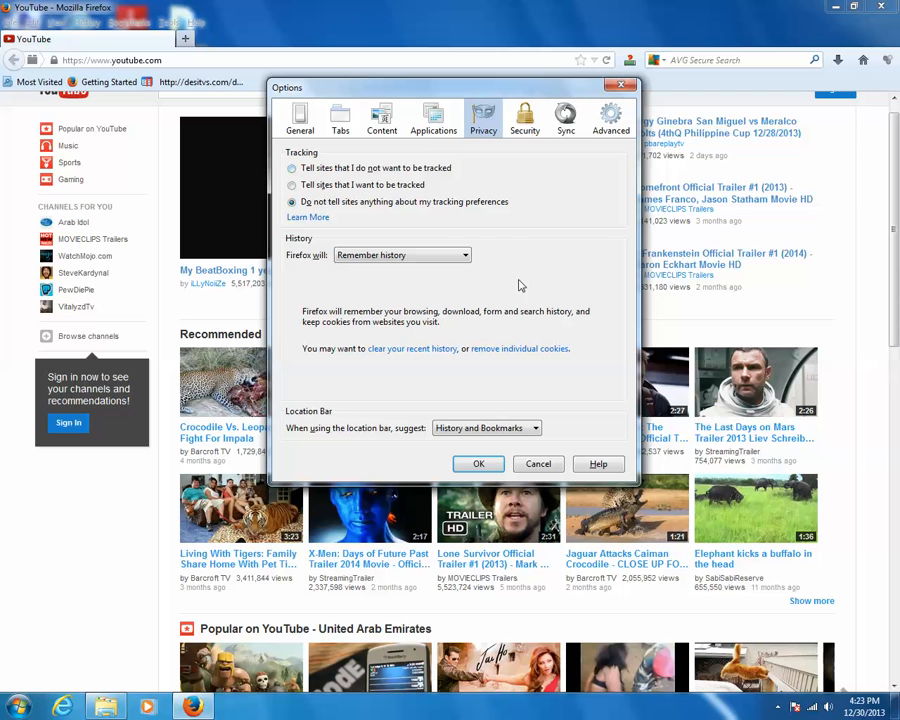
{"action": "mouse_move", "coordinate": [518, 348]}
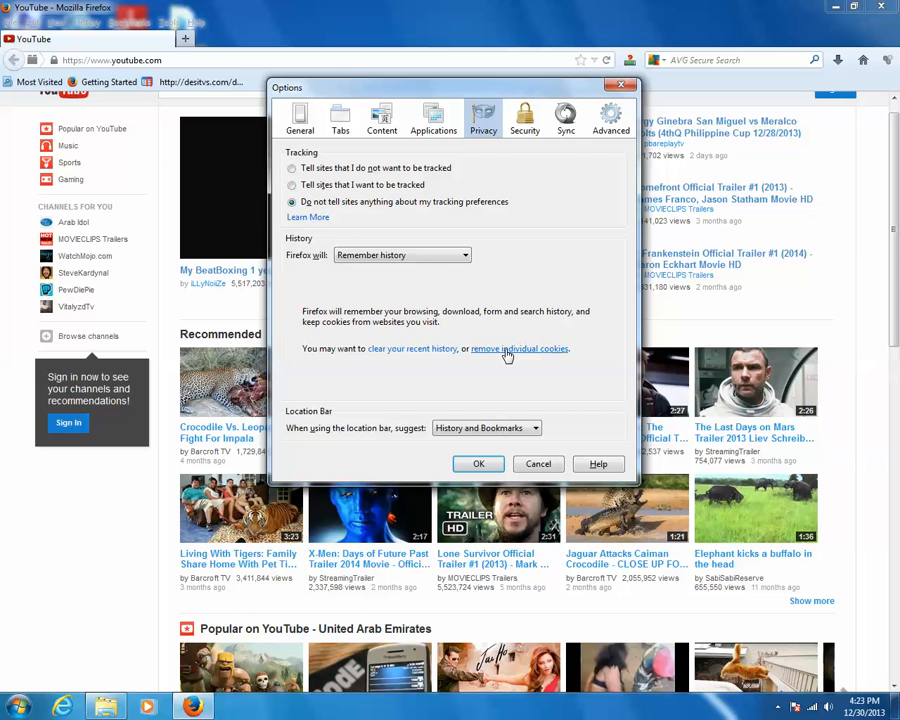
{"action": "left_click", "coordinate": [519, 348]}
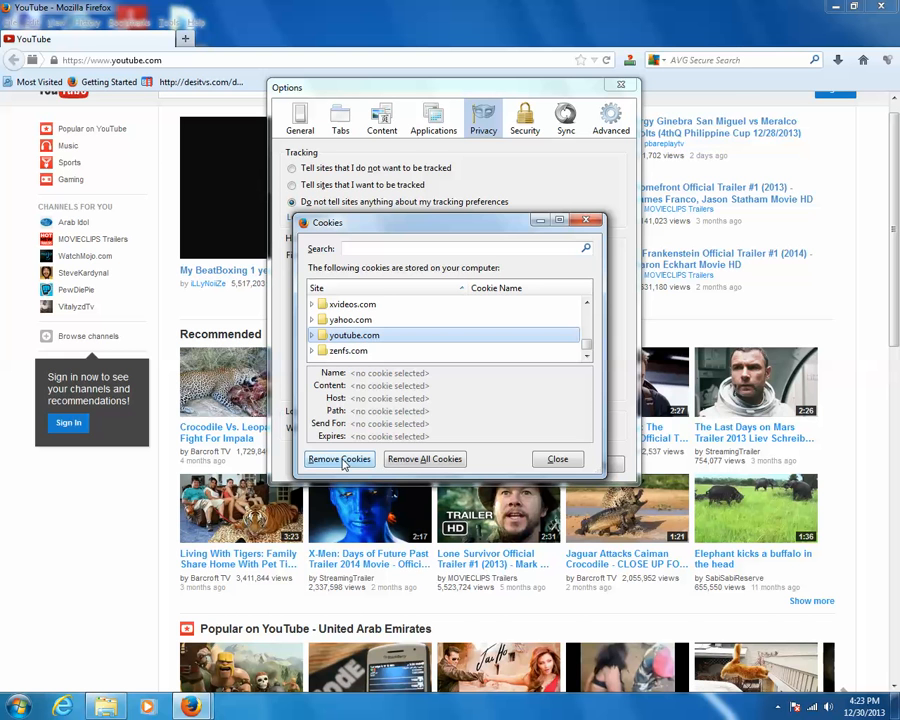
Remove the youtube.com cookies, then close the cookie list and Options window
{"action": "left_click", "coordinate": [338, 459]}
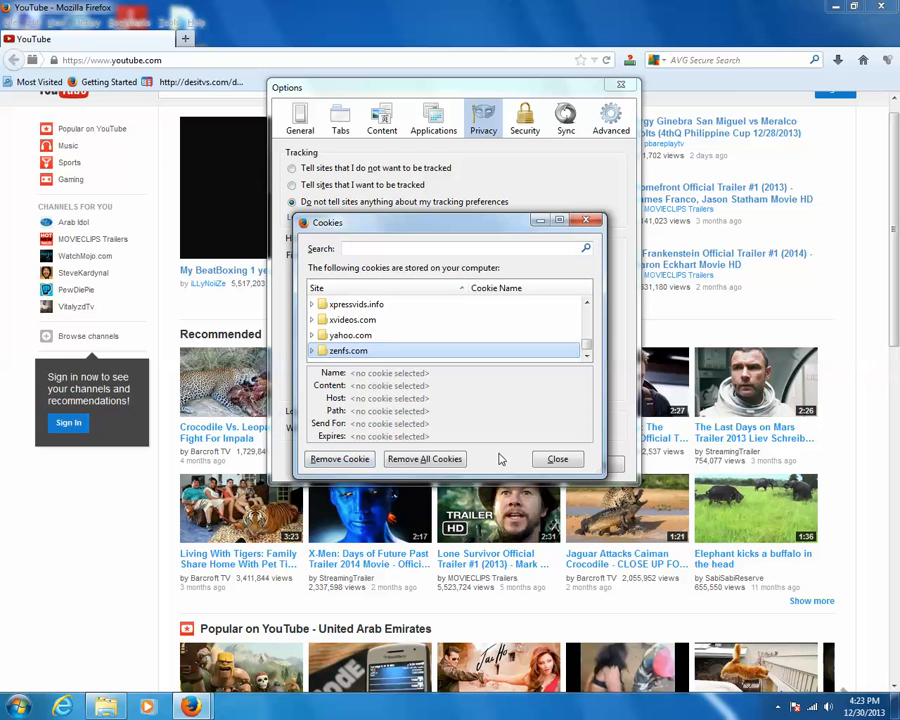
{"action": "left_click", "coordinate": [557, 459]}
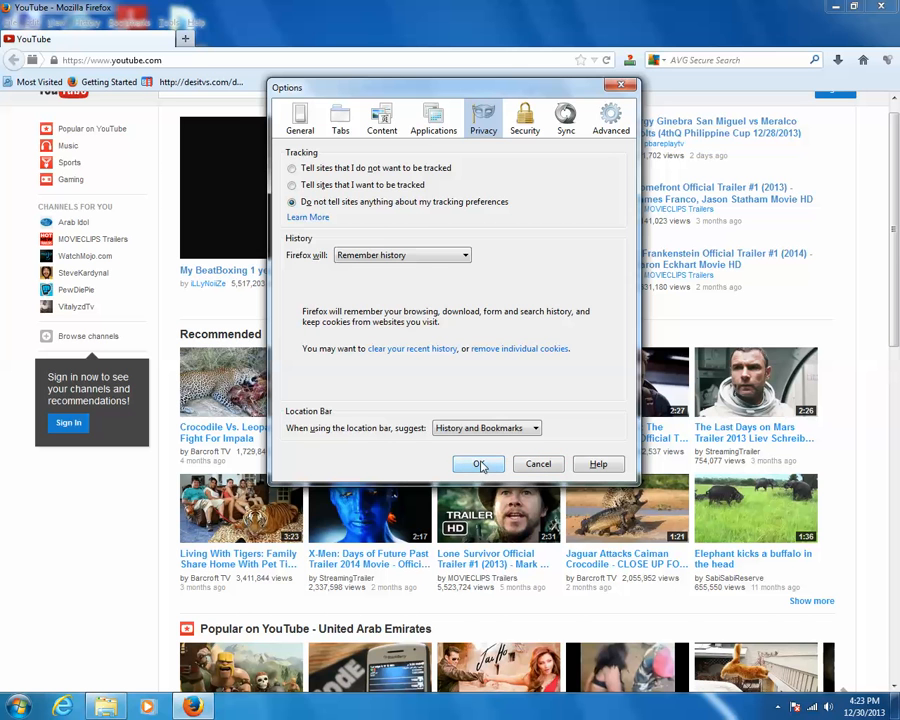
{"action": "left_click", "coordinate": [479, 463]}
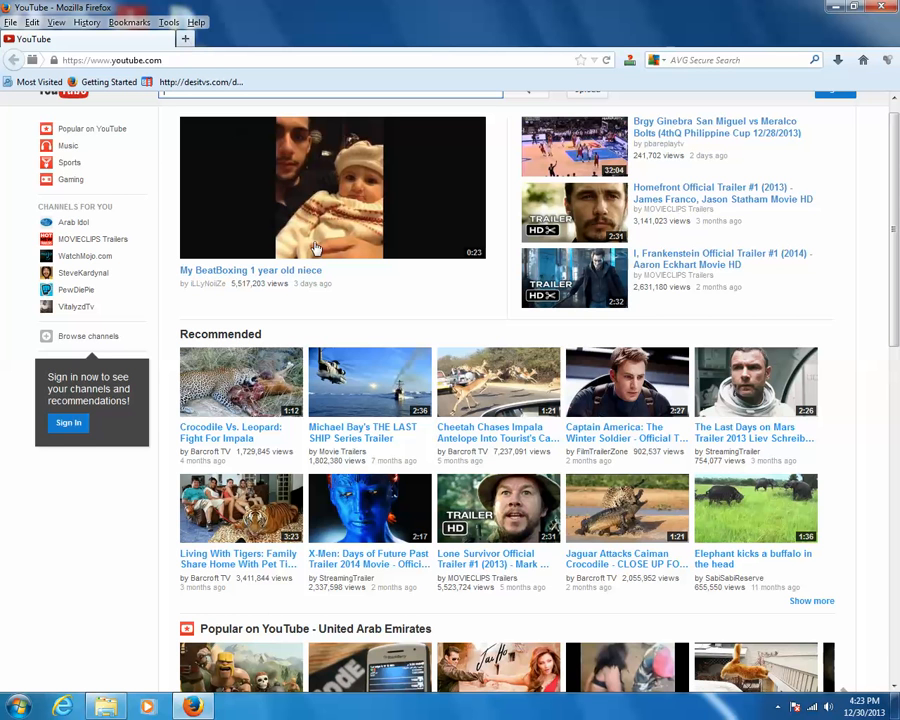
{"action": "mouse_move", "coordinate": [165, 330]}
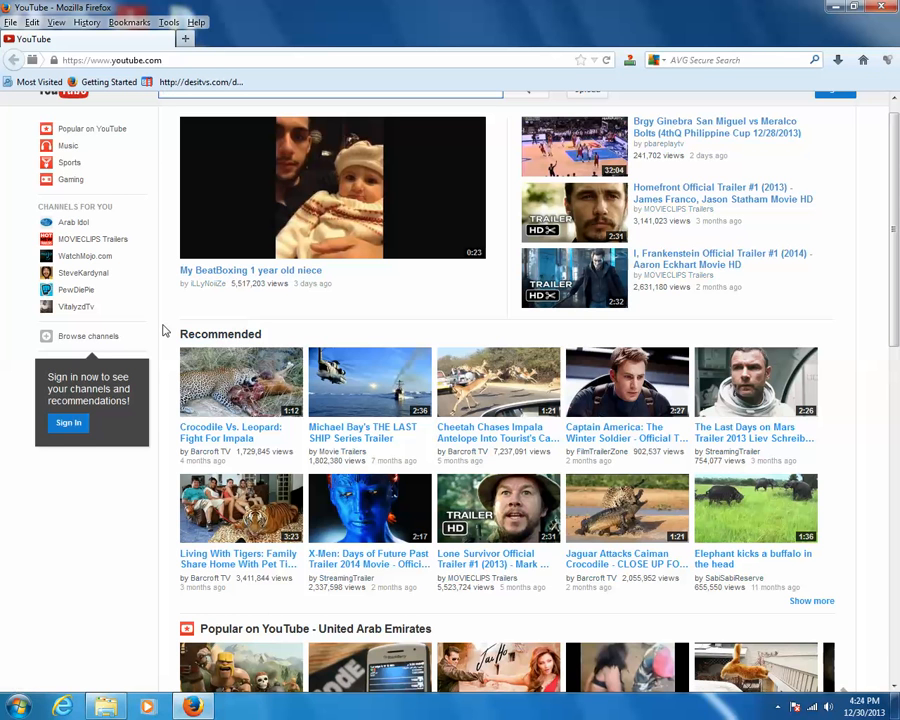
{"action": "mouse_move", "coordinate": [728, 567]}
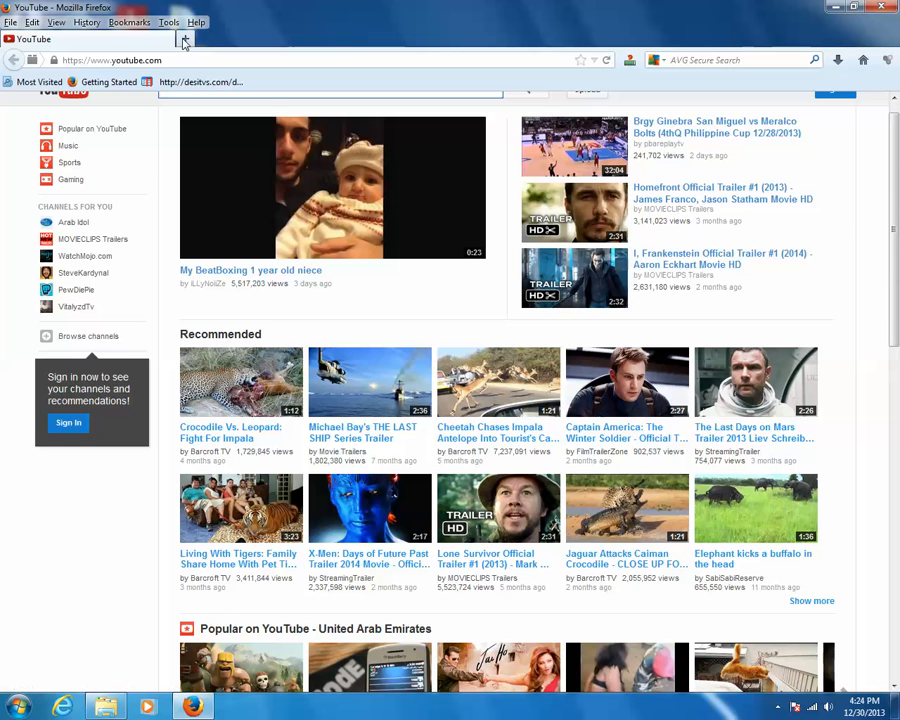
Open a new blank browser tab from the tab bar
{"action": "left_click", "coordinate": [185, 38]}
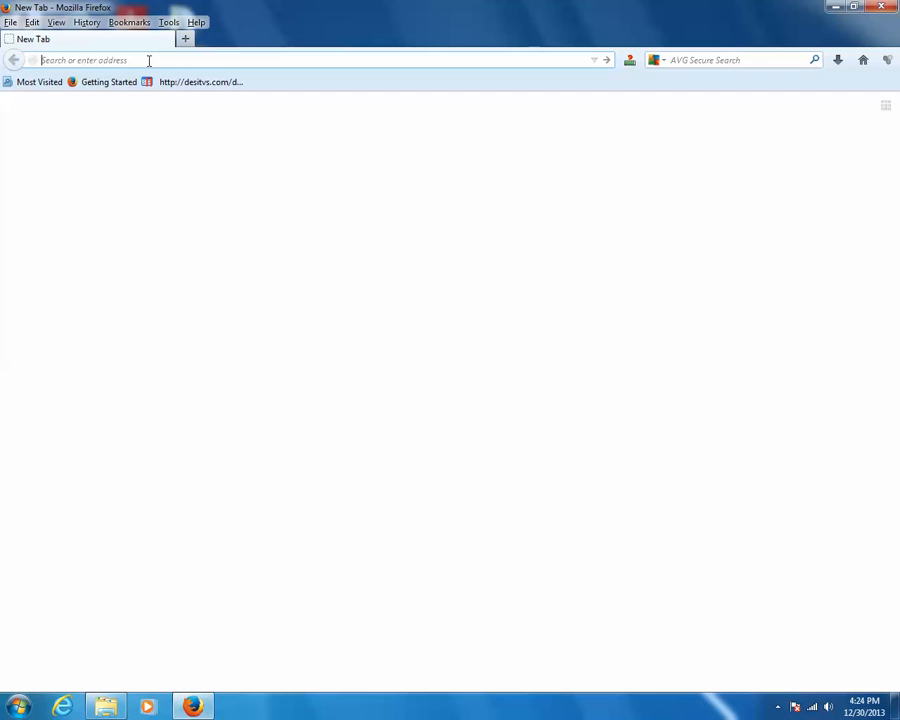
Load youtube.com in the new tab's address bar
{"action": "type", "text": "youtube.com/"}
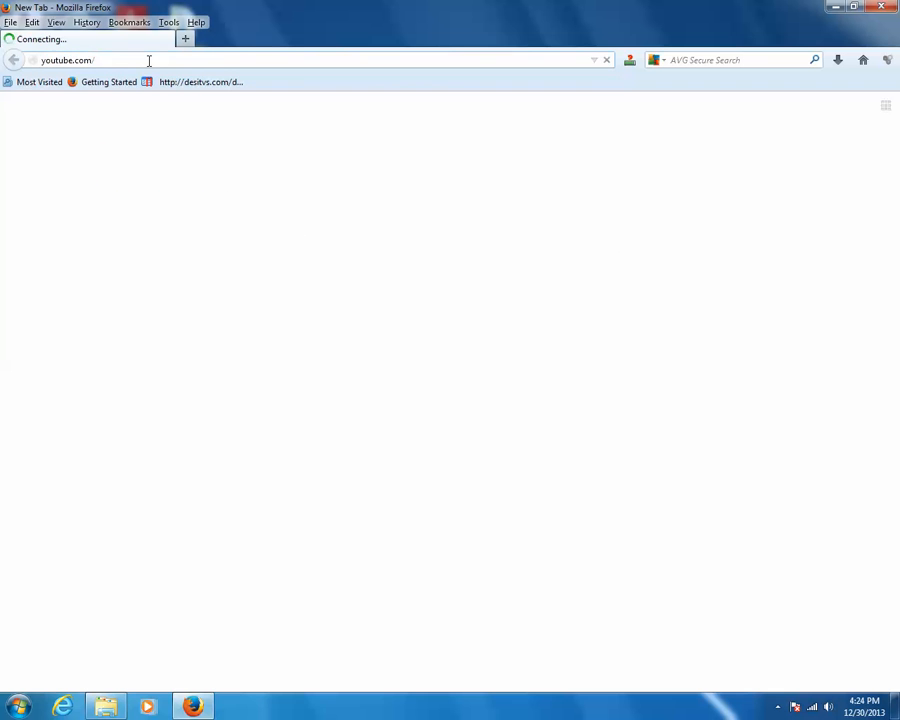
{"action": "key", "text": "Return"}
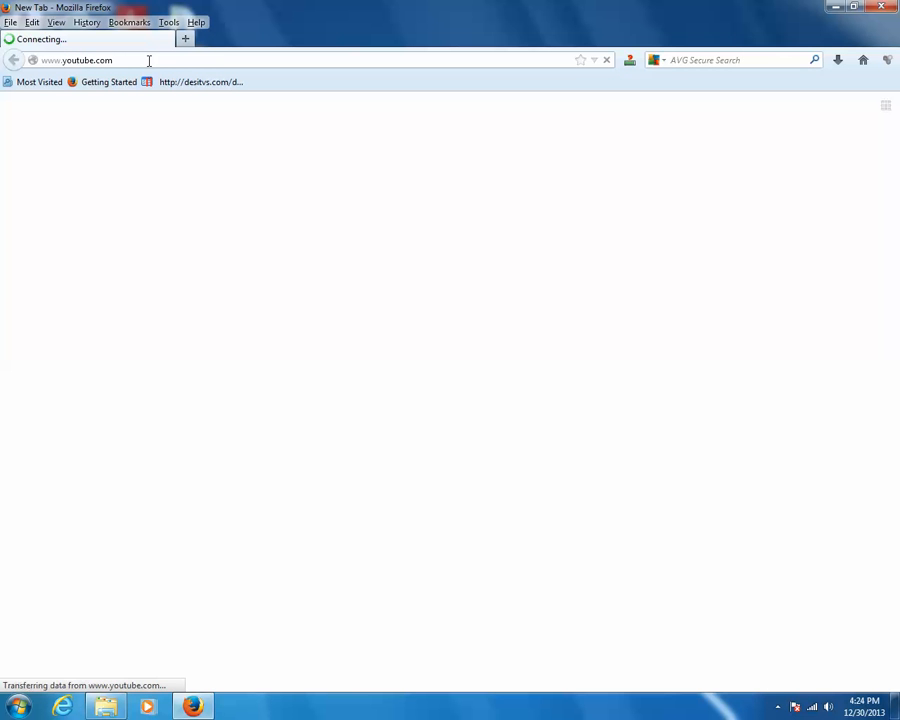